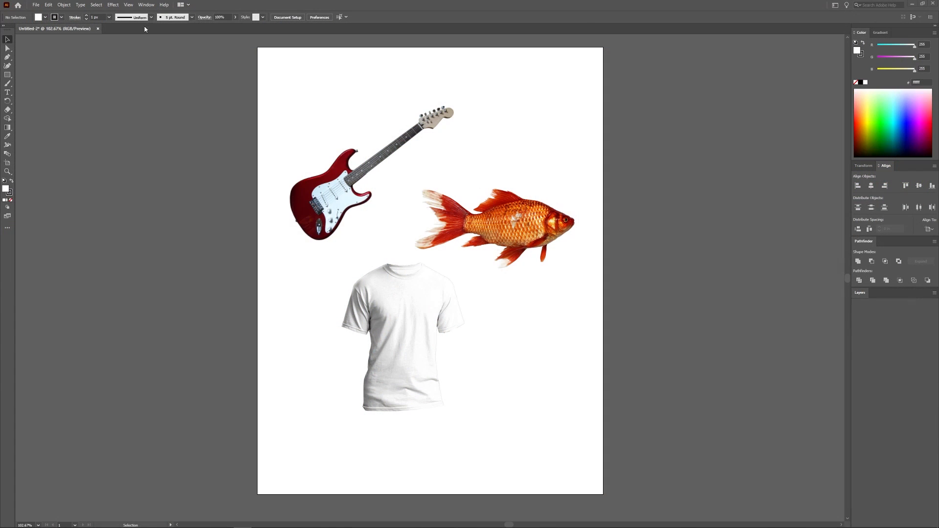
Show the Links panel from the Window menu, listing the three placed images.
left_click(145, 4)
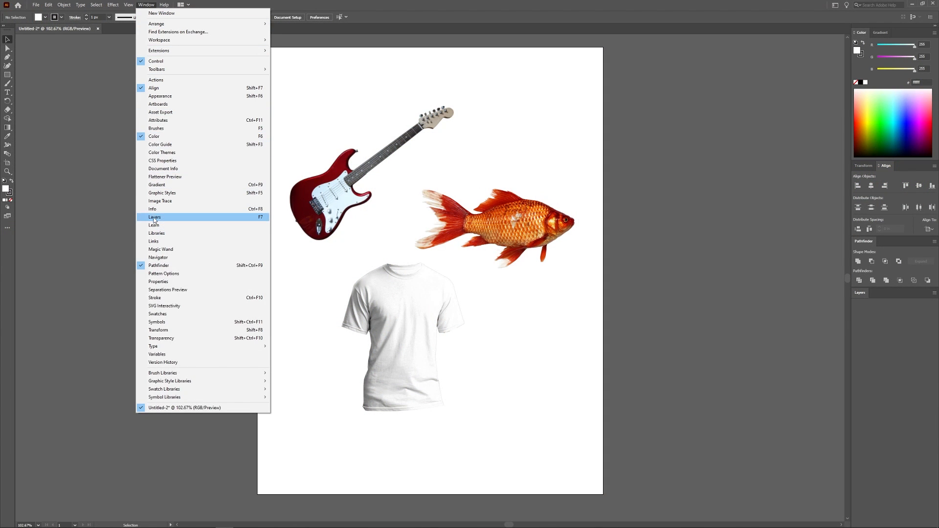
left_click(154, 240)
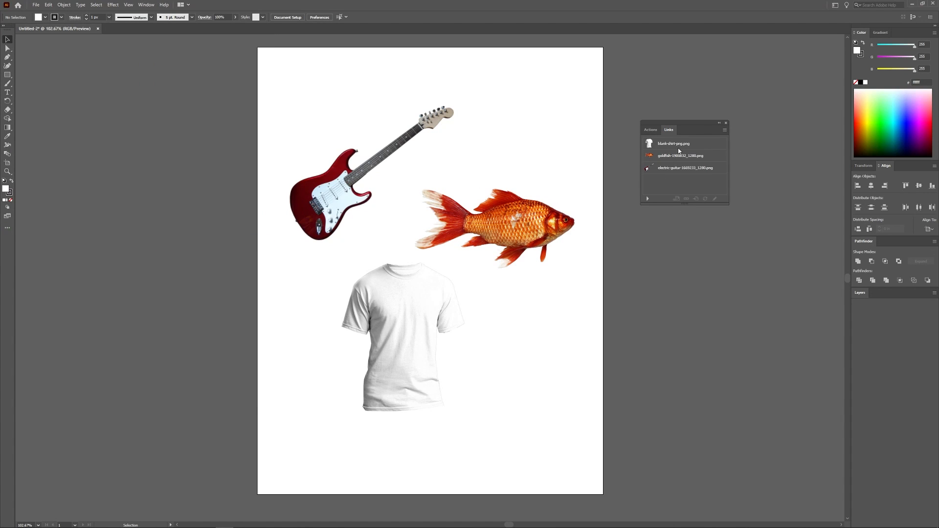
Select the t-shirt, goldfish and guitar links together with a Shift-click range.
left_click(684, 167)
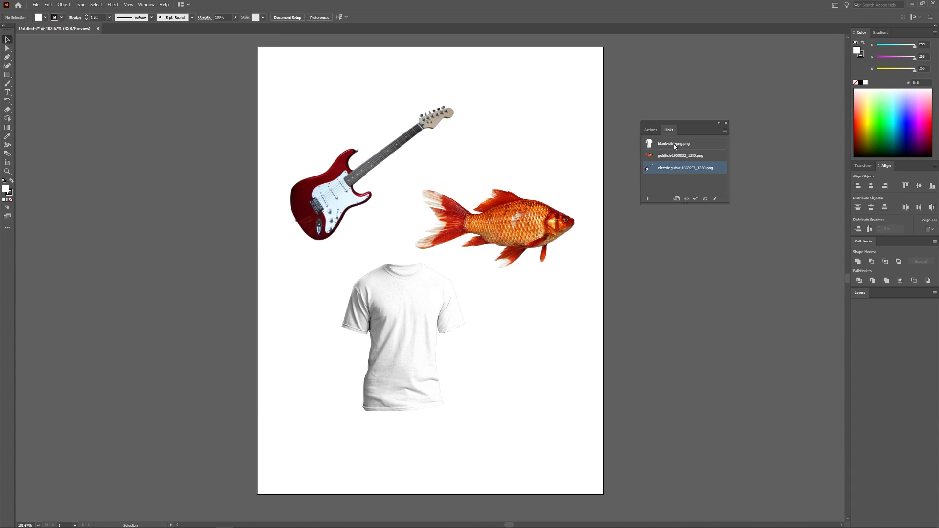
left_click(673, 143)
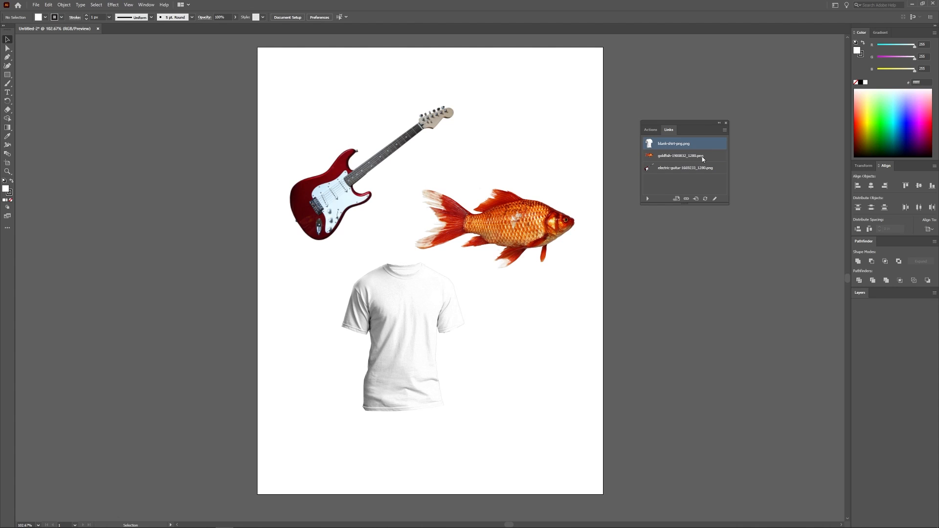
left_click(685, 168)
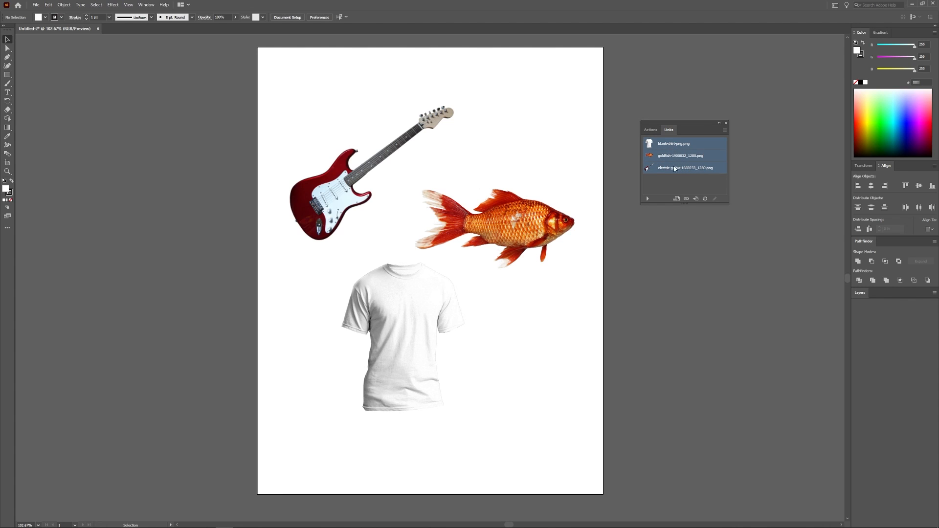
mouse_move(719, 161)
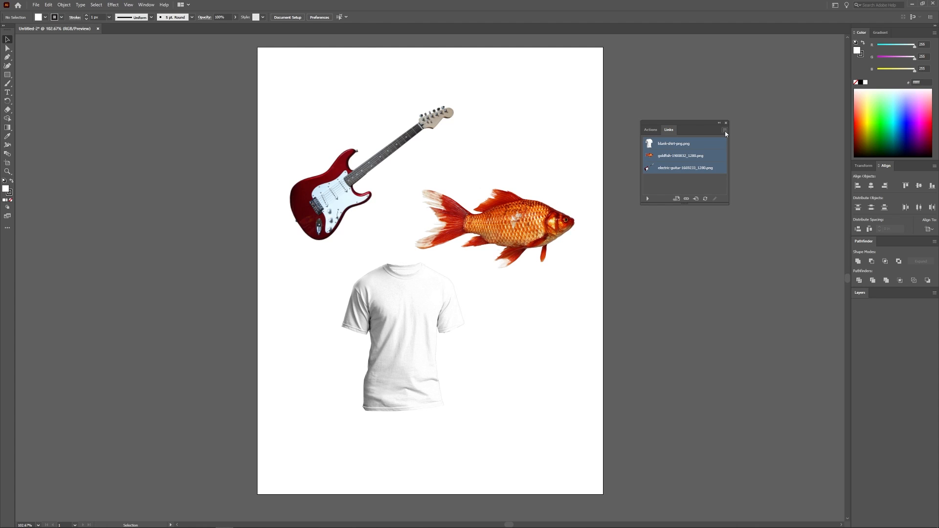
Embed the three selected images via the Links panel menu's Embed Image(s) command.
left_click(724, 130)
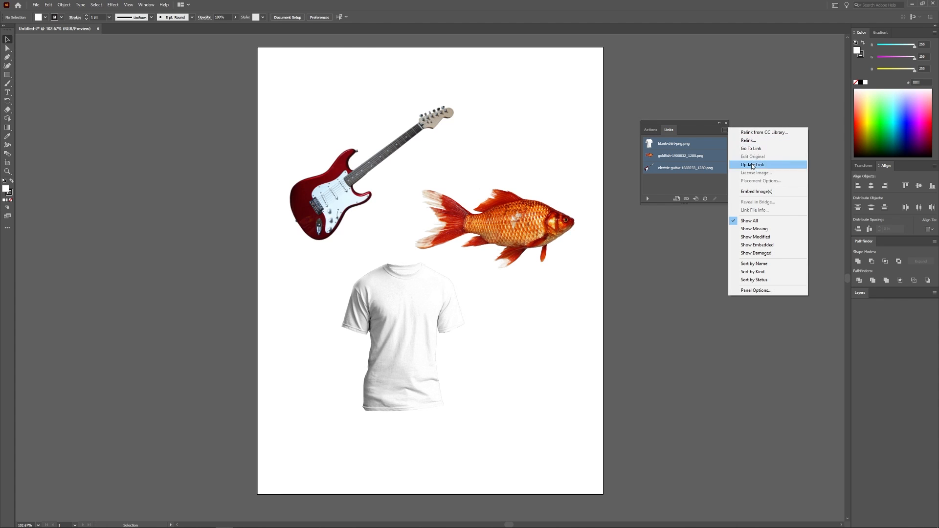
mouse_move(757, 190)
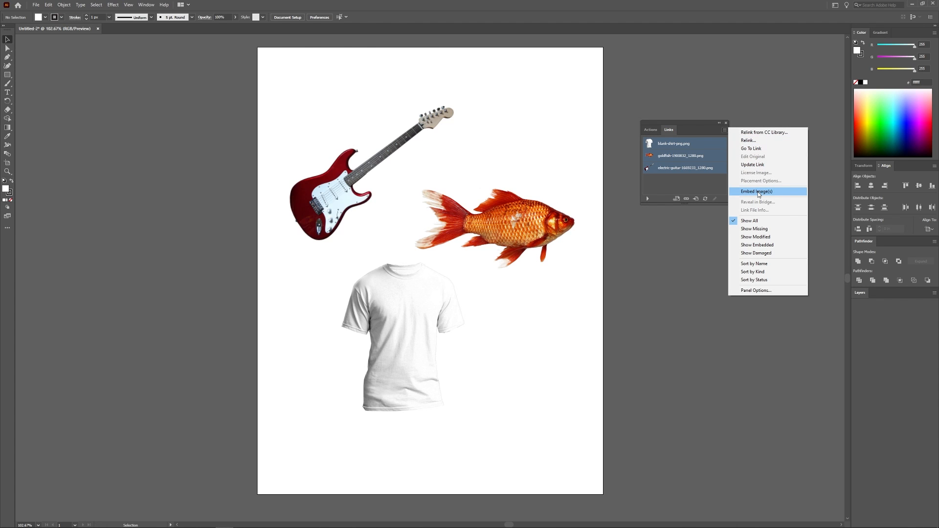
left_click(756, 190)
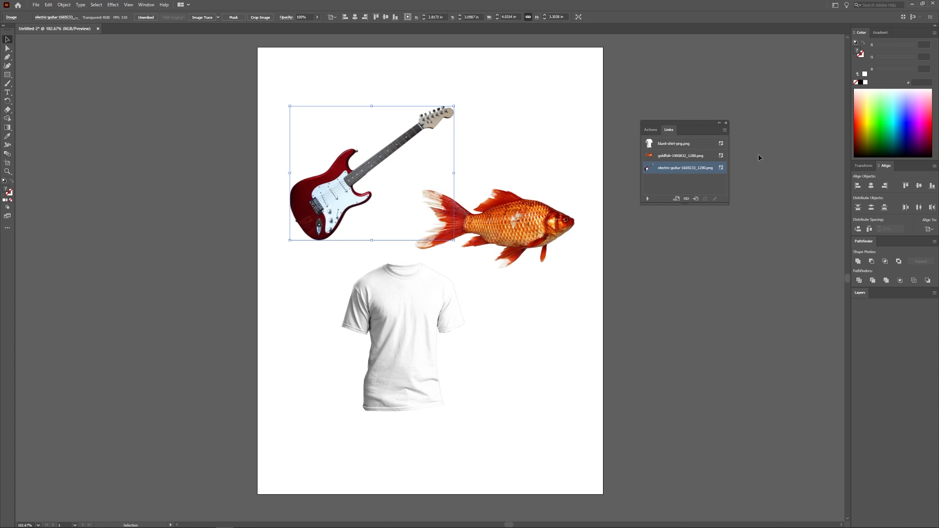